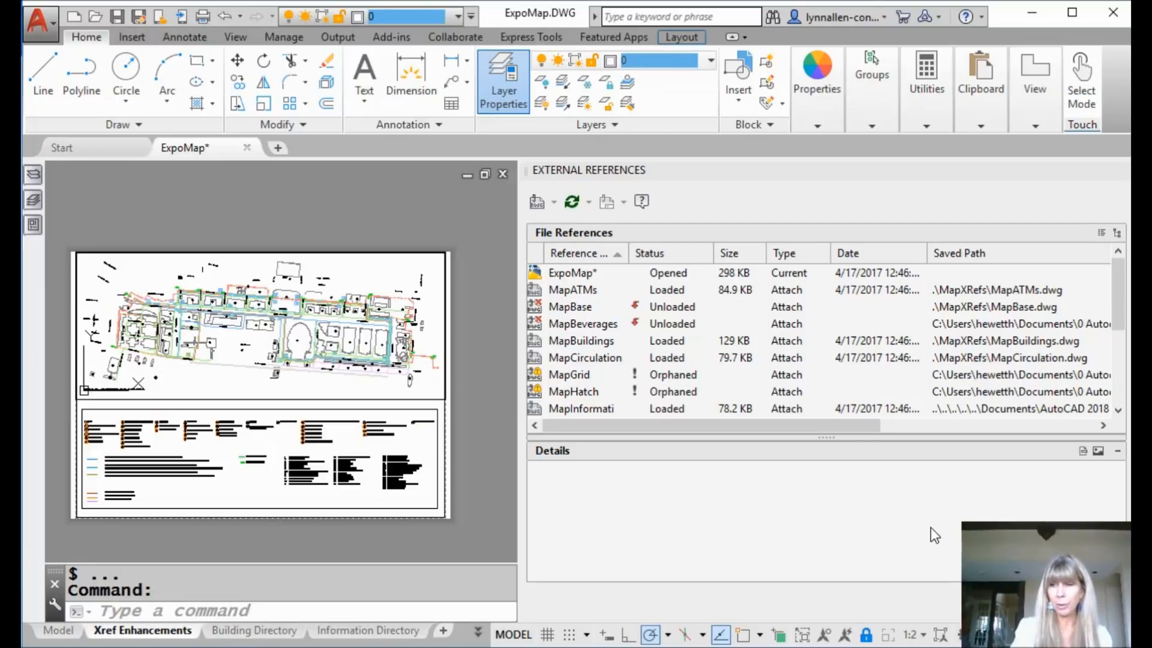
mouse_move(779, 559)
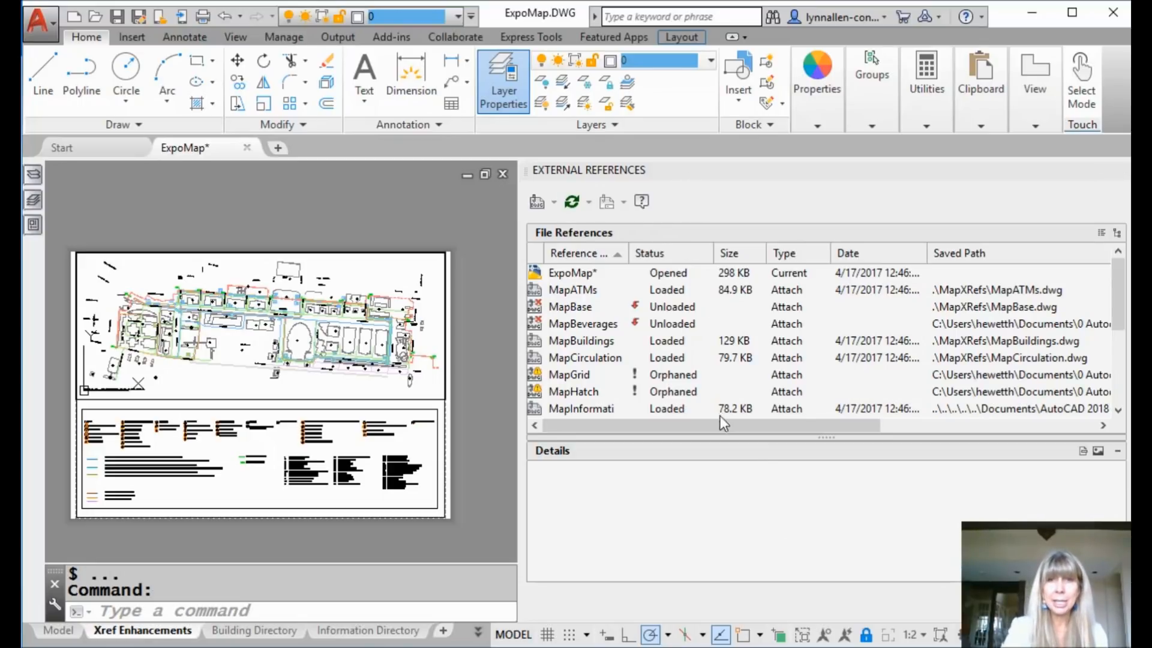
mouse_move(684, 386)
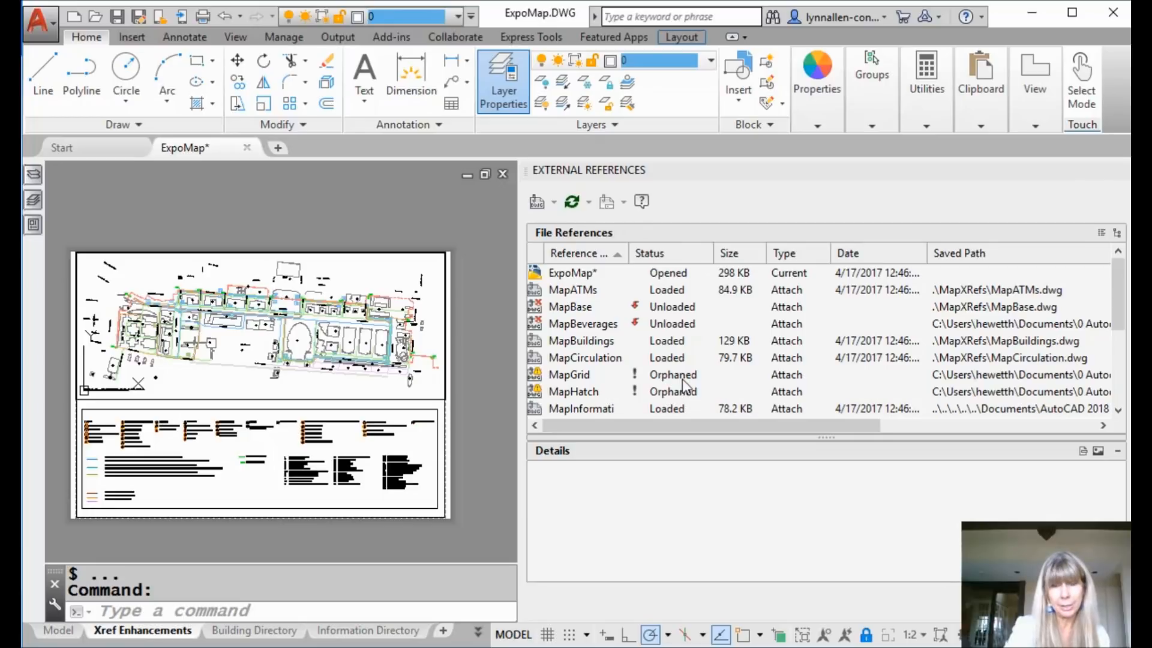
mouse_move(715, 403)
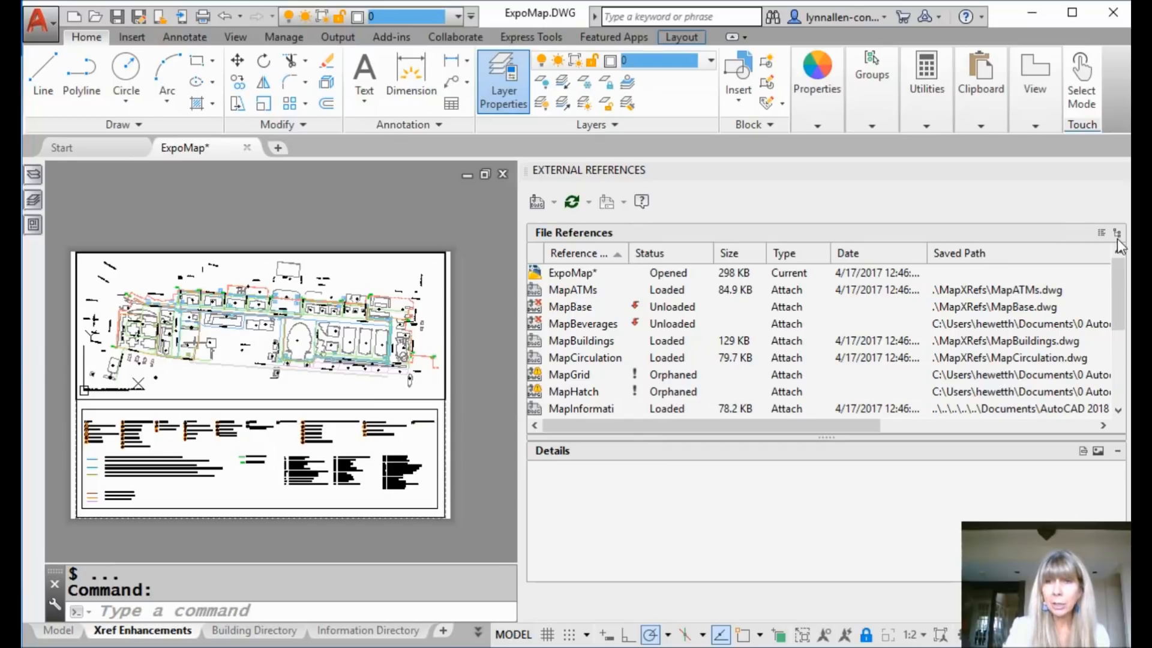
- Switch the File References pane to Tree View to show MapGrid nested under MapBase
click(1116, 233)
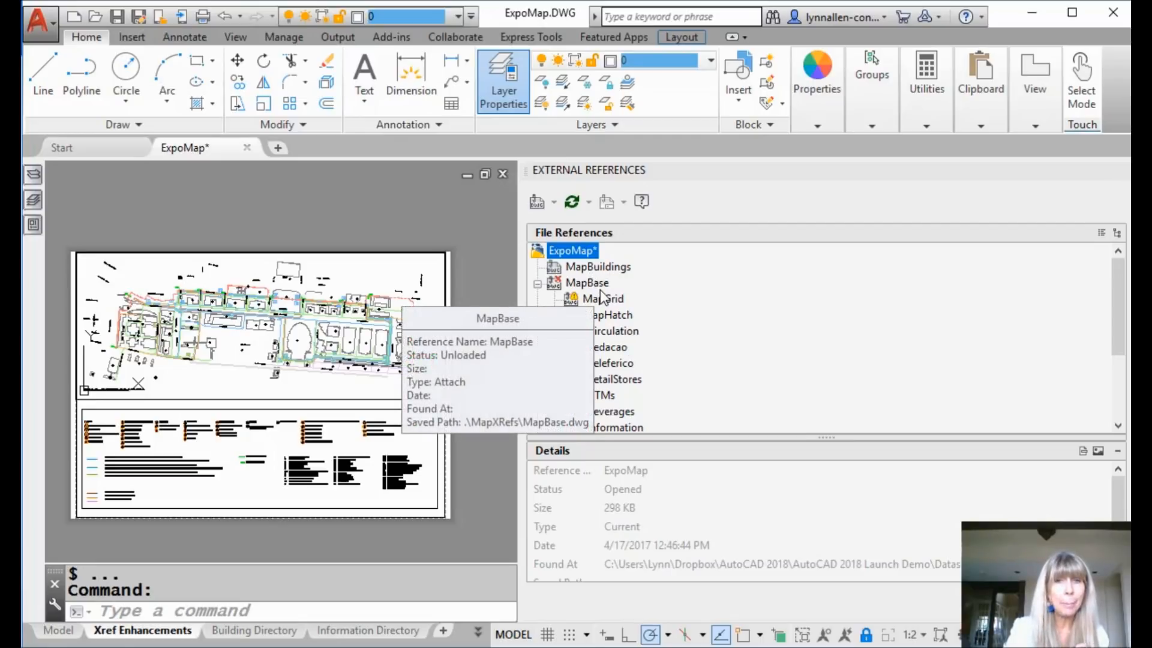
mouse_move(624, 298)
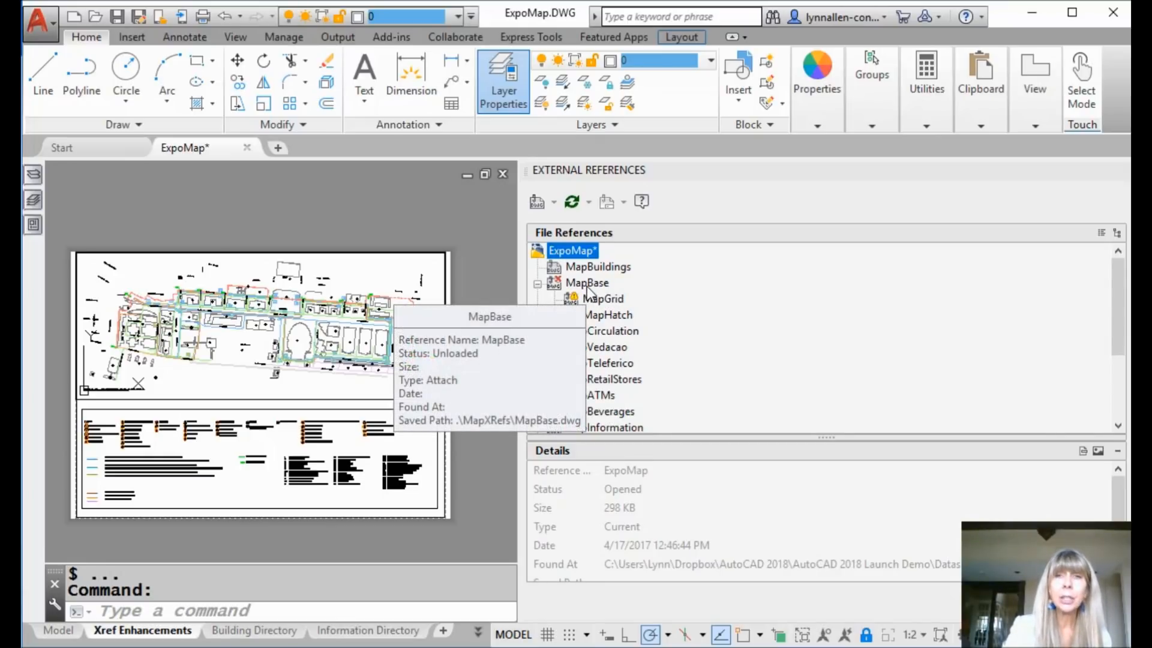
- Select the unloaded MapBase reference and bring up its context menu
click(586, 283)
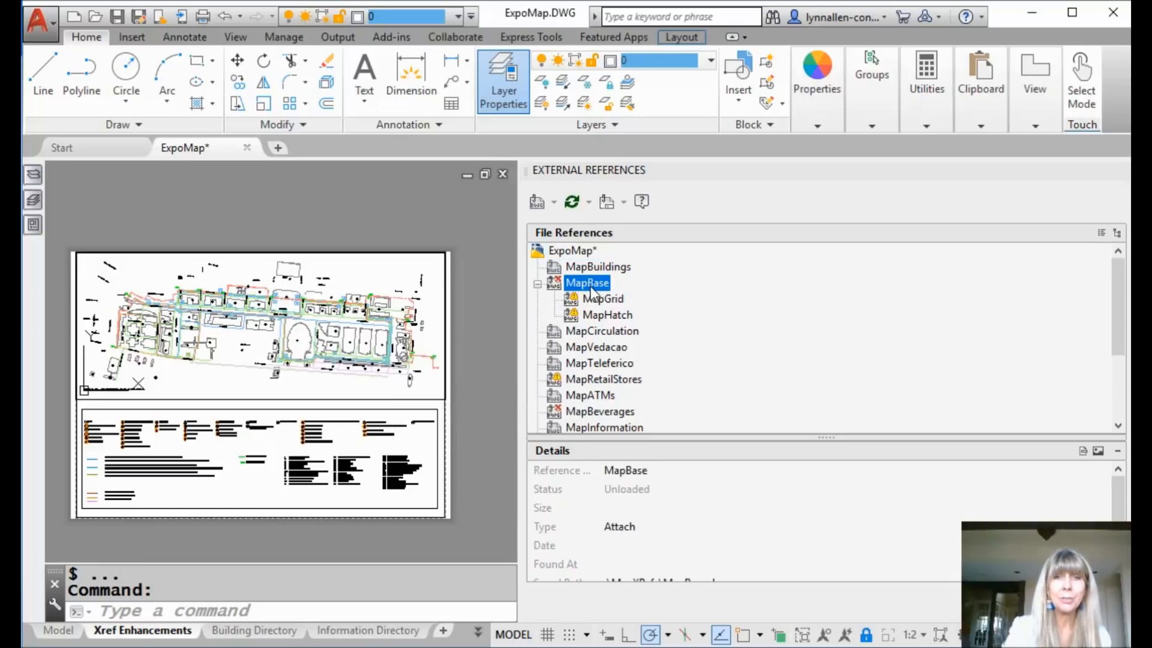
right_click(587, 283)
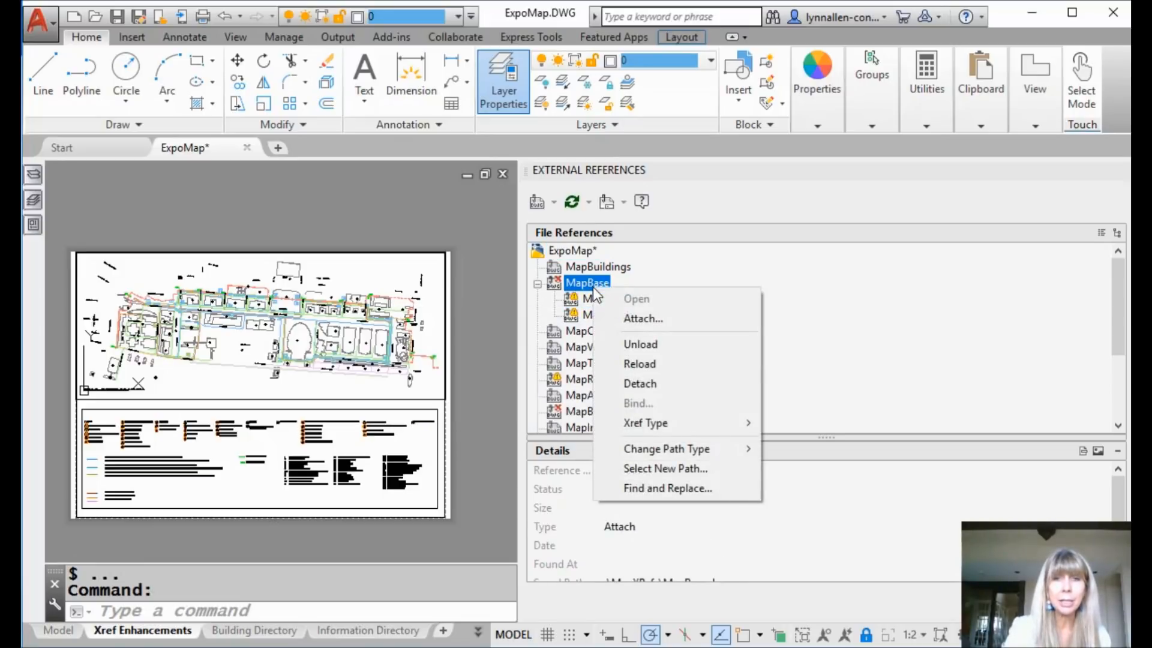
mouse_move(675, 344)
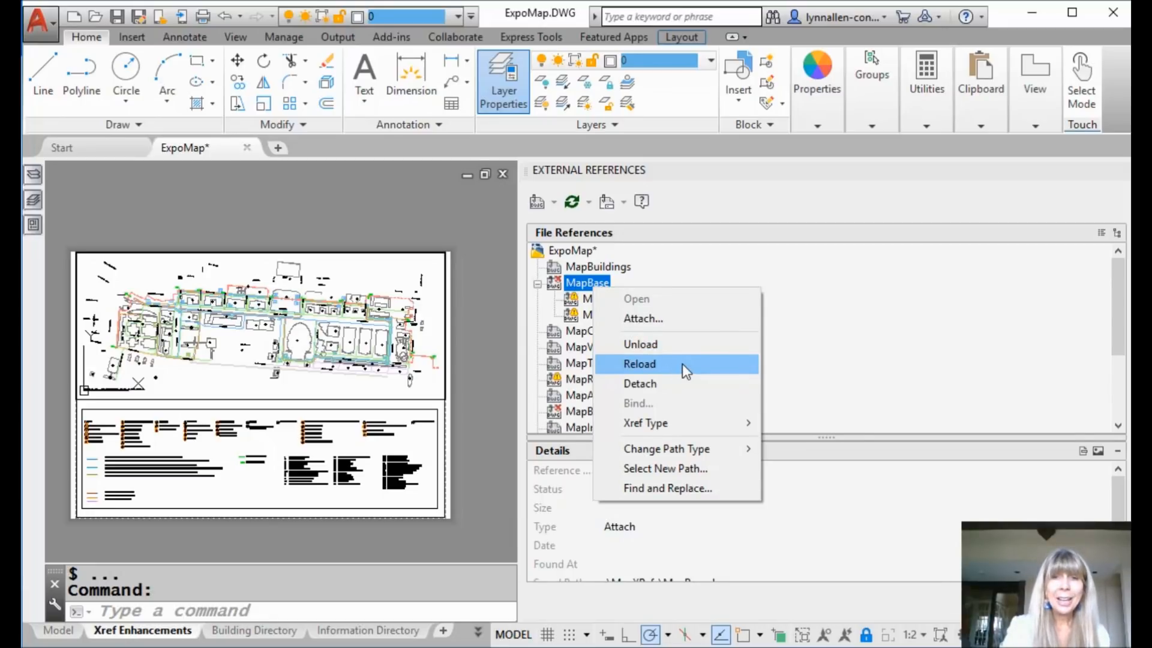
- Reload MapBase, restoring its nested MapGrid and MapHatch references
click(639, 363)
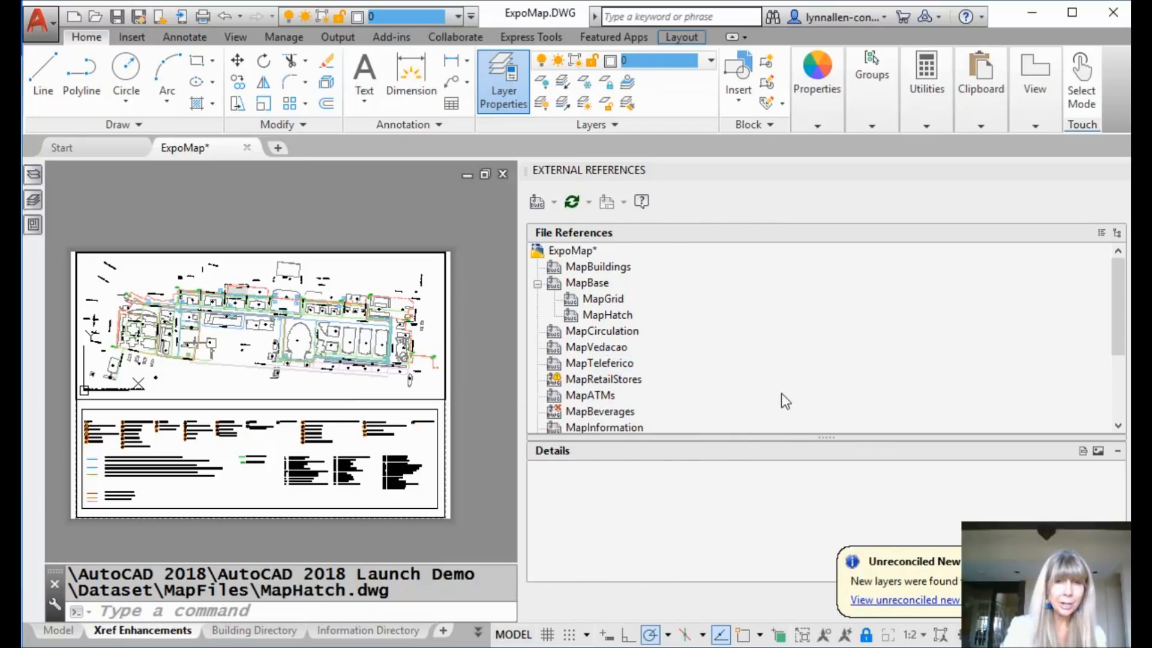
mouse_move(590, 396)
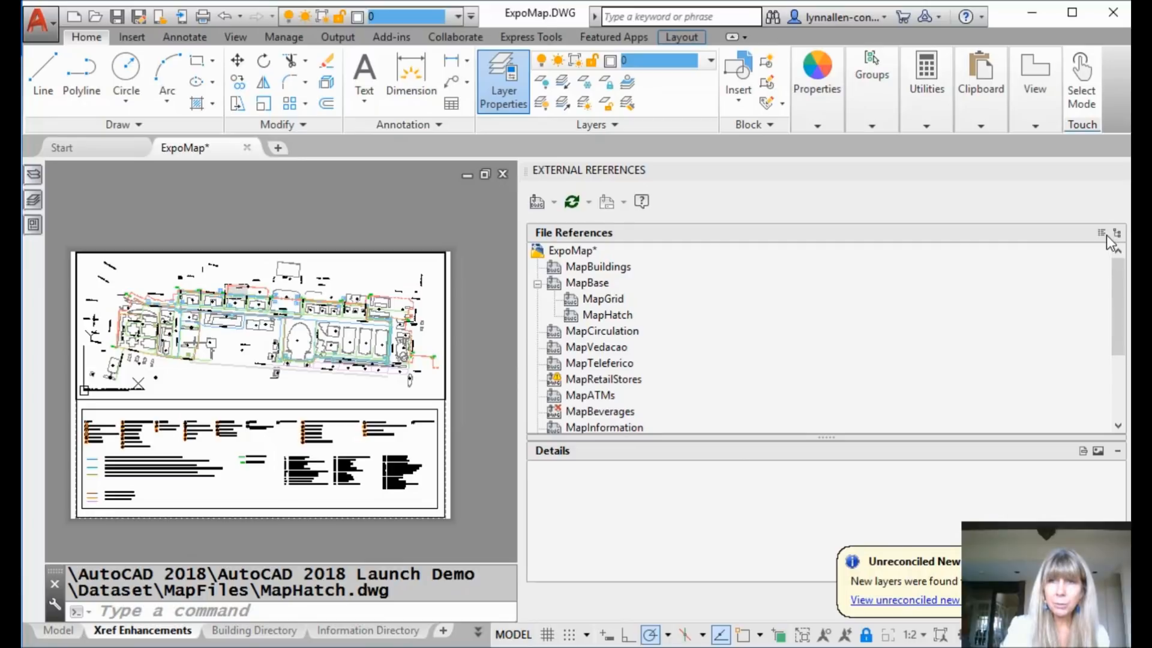
- Switch the File References pane back to List View, showing MapBase loaded at 725 KB
click(1116, 232)
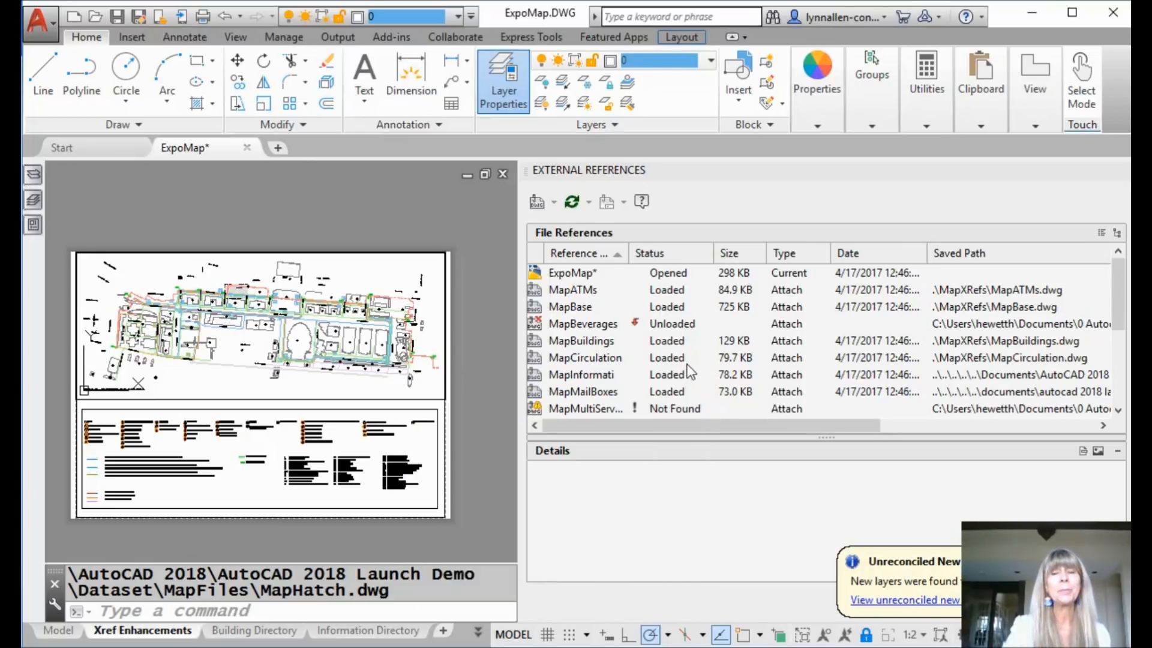
mouse_move(585, 358)
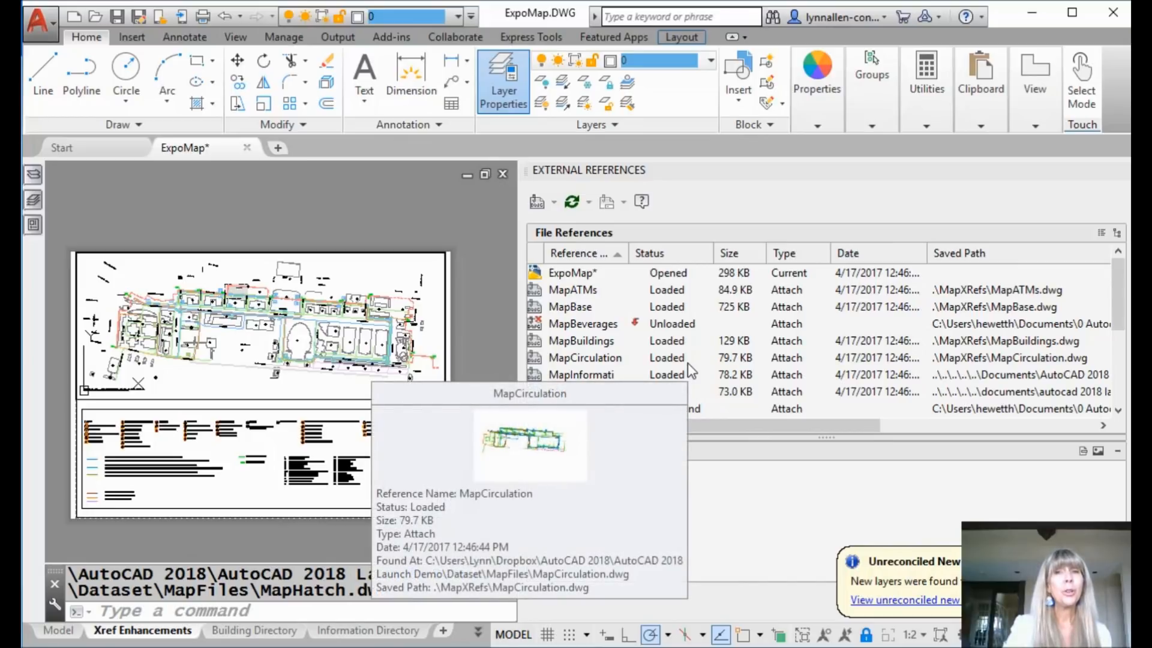
mouse_move(713, 374)
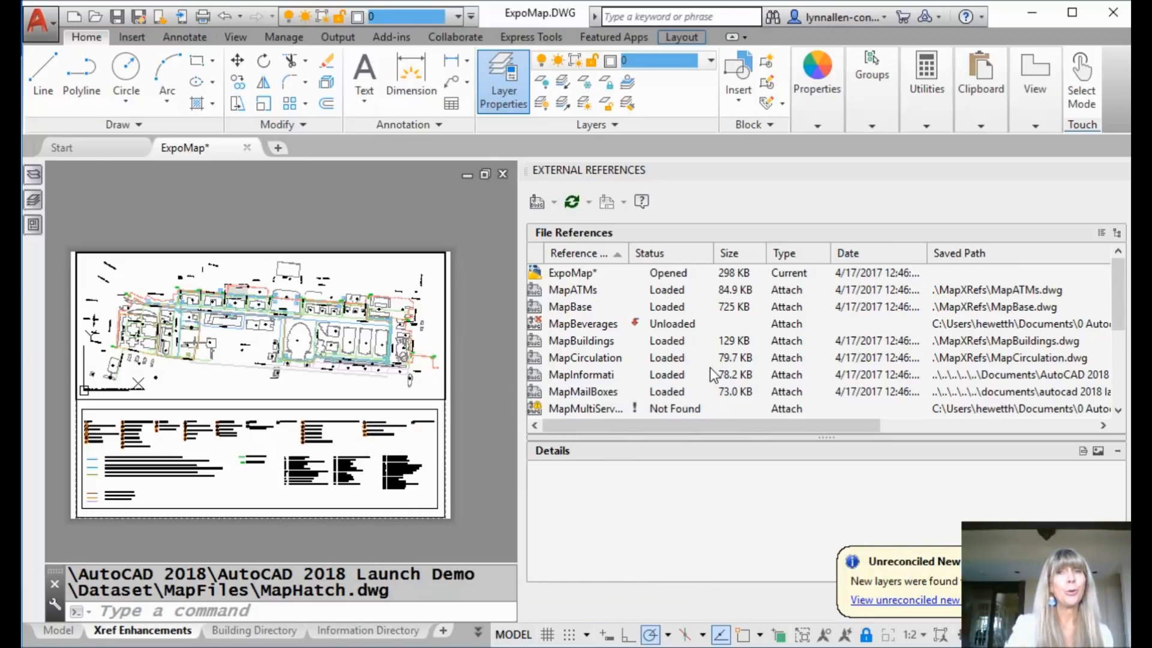